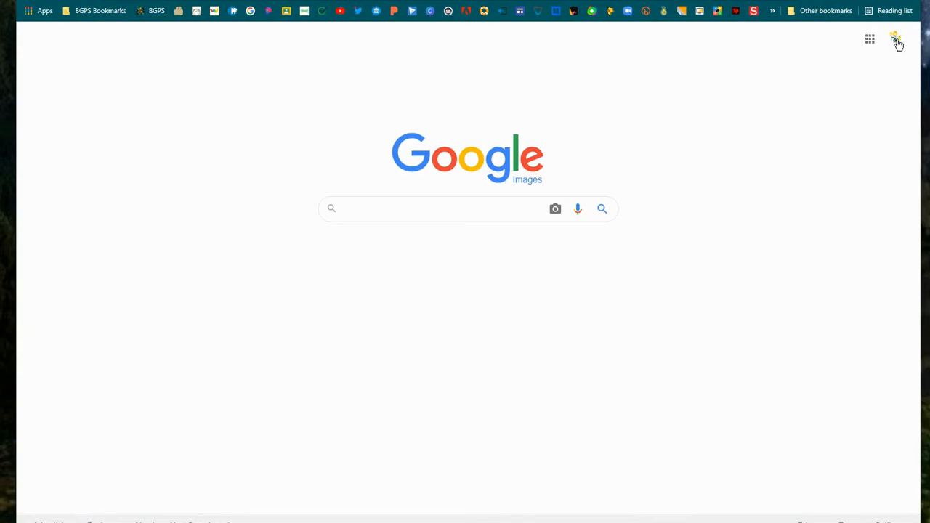
{"action": "mouse_move", "coordinate": [100, 11]}
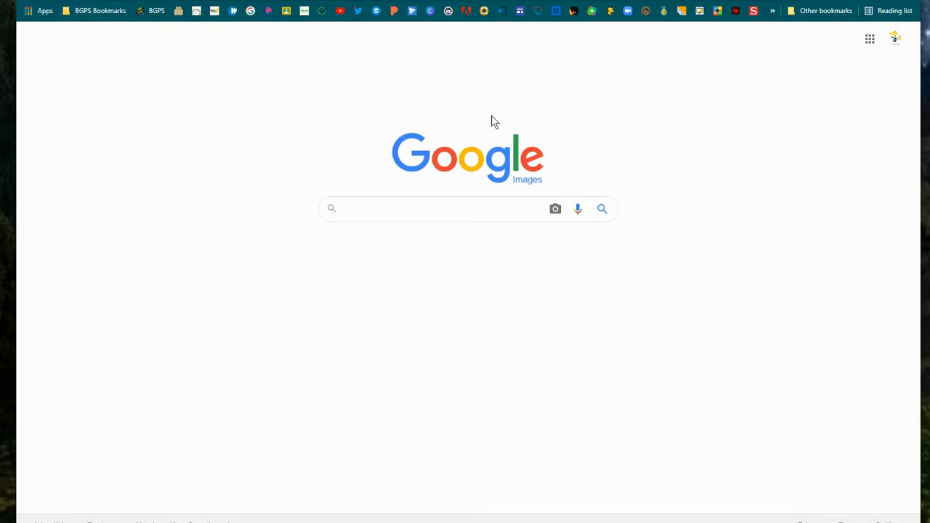
- Show the BGPS Bookmarks folder's dropdown of school sign-in links
{"action": "left_click", "coordinate": [100, 10]}
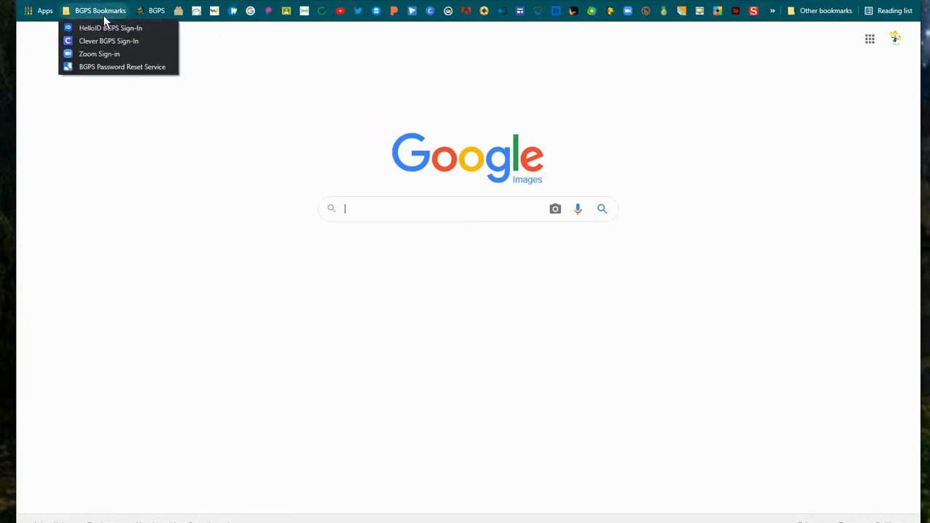
{"action": "mouse_move", "coordinate": [111, 28]}
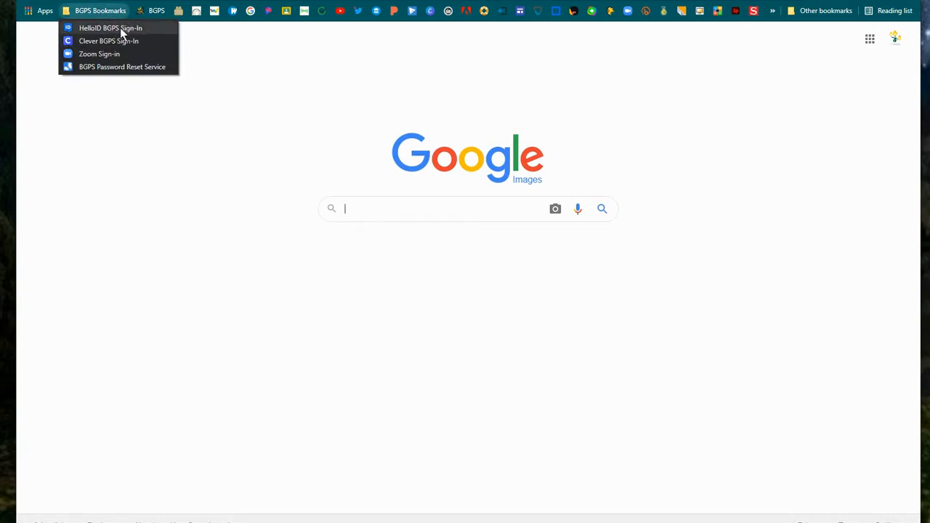
- Sign in through HelloID BGPS Sign-In with username and password, then launch the Savvas tile
{"action": "left_click", "coordinate": [100, 11]}
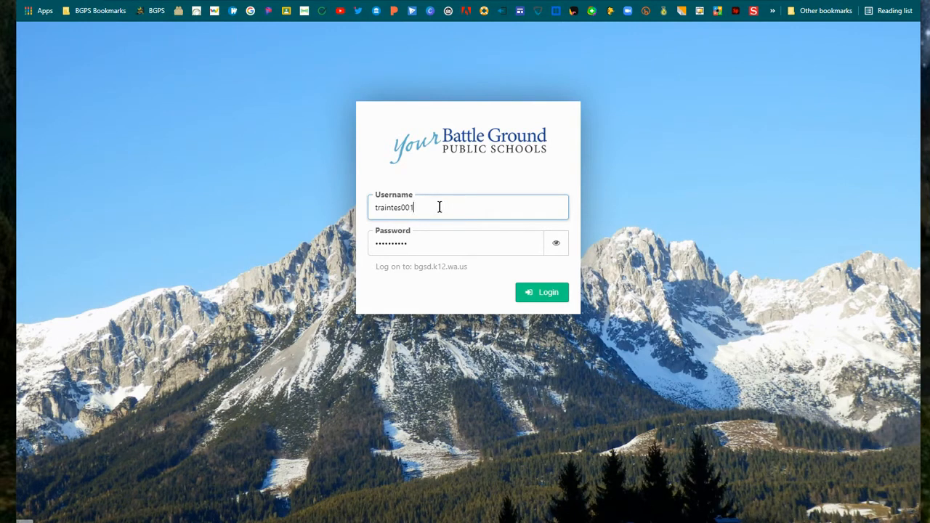
{"action": "mouse_move", "coordinate": [469, 233]}
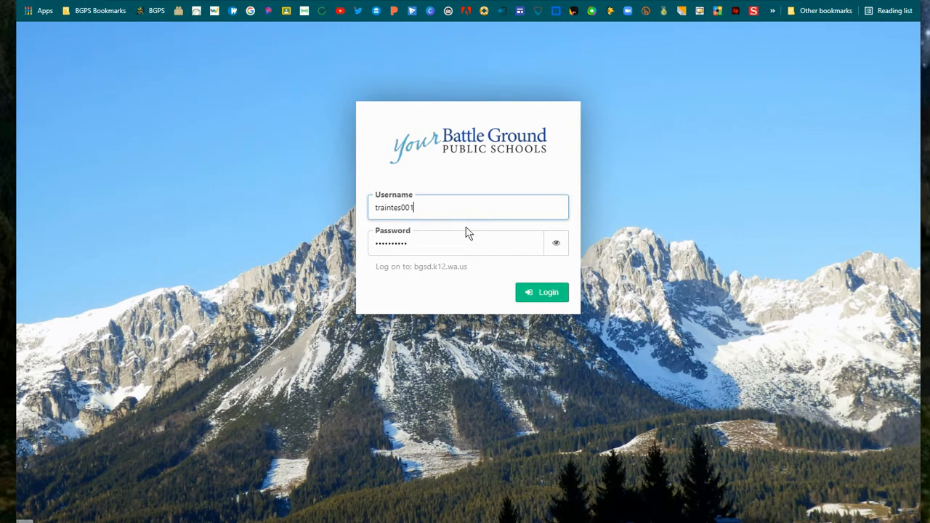
{"action": "mouse_move", "coordinate": [542, 292]}
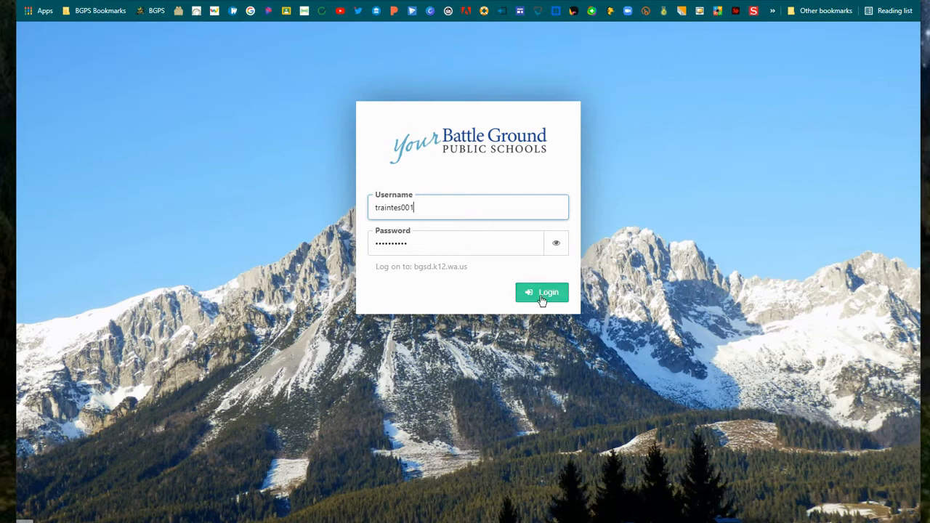
{"action": "left_click", "coordinate": [541, 292]}
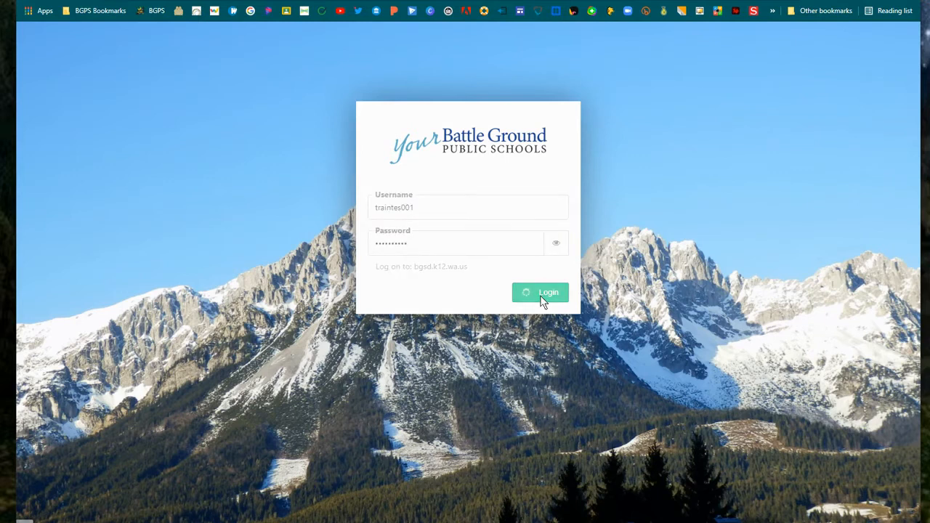
{"action": "left_click", "coordinate": [541, 292]}
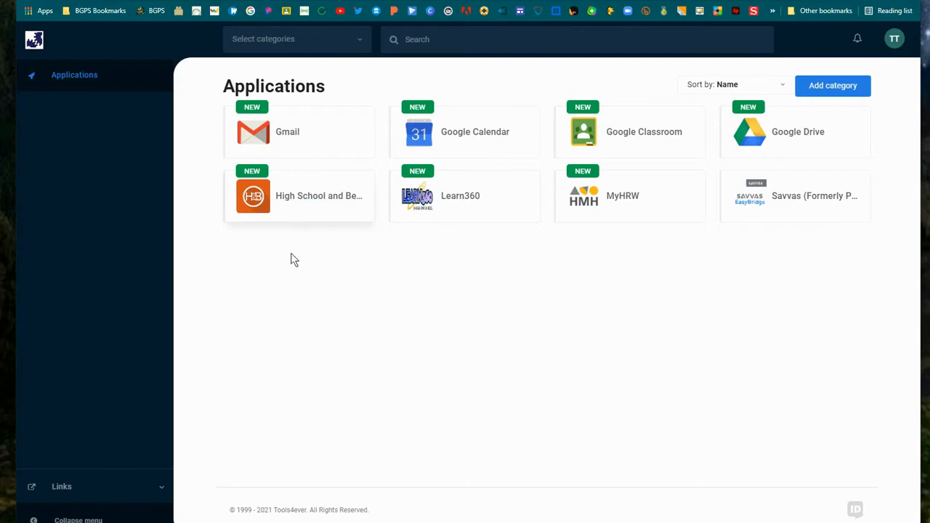
{"action": "mouse_move", "coordinate": [603, 195]}
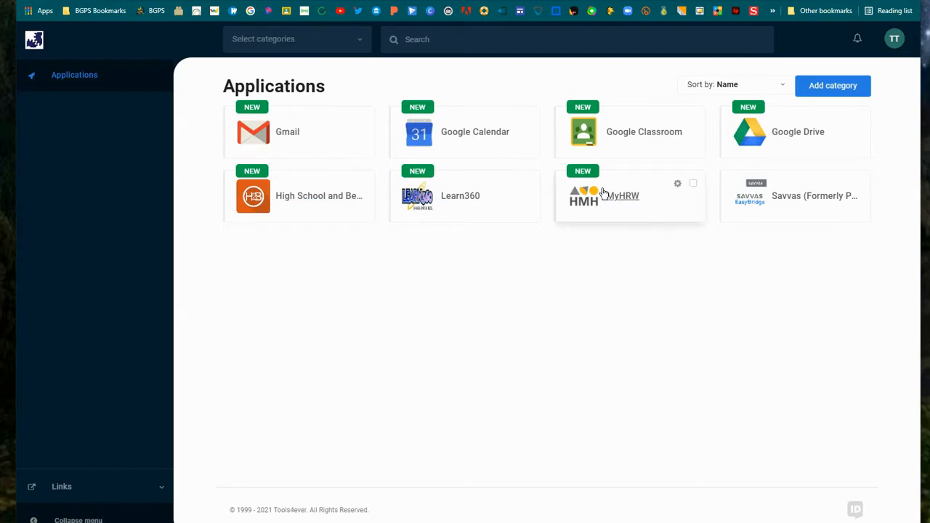
{"action": "mouse_move", "coordinate": [733, 264]}
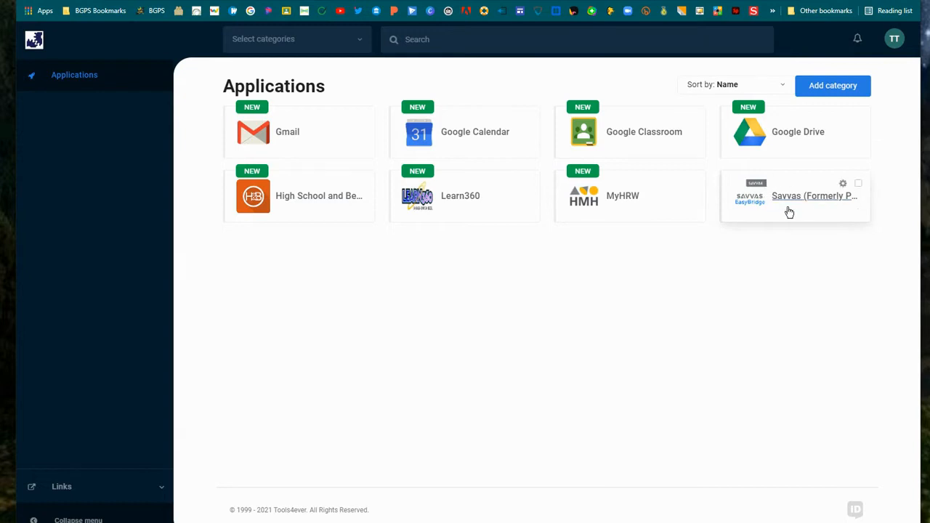
{"action": "left_click", "coordinate": [800, 195]}
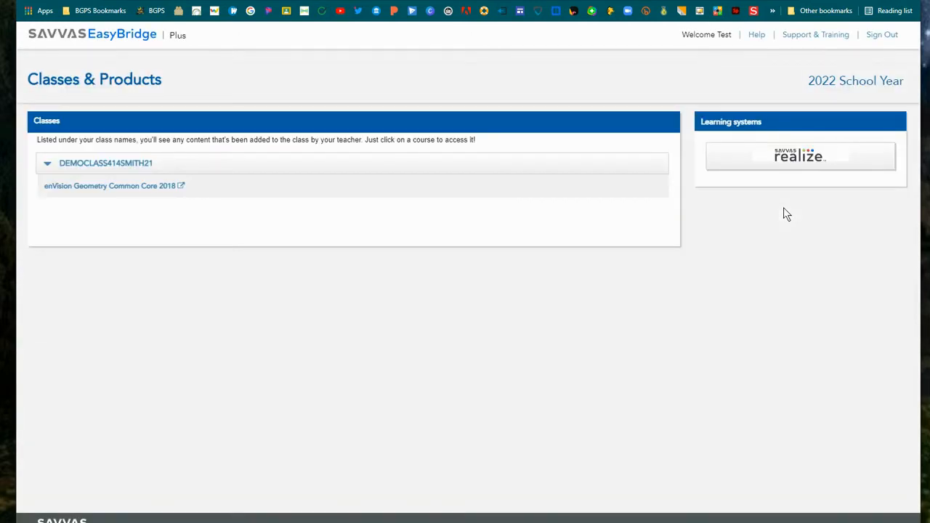
{"action": "mouse_move", "coordinate": [302, 301]}
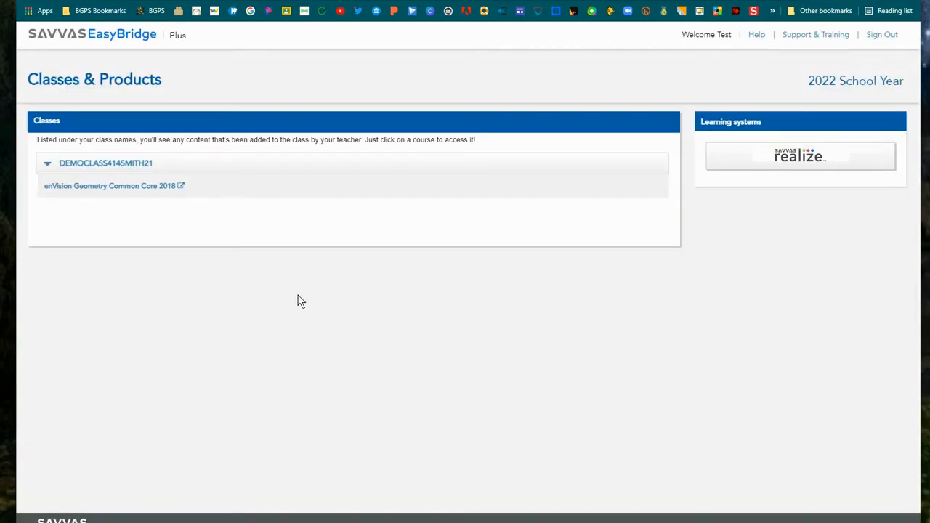
{"action": "mouse_move", "coordinate": [94, 197]}
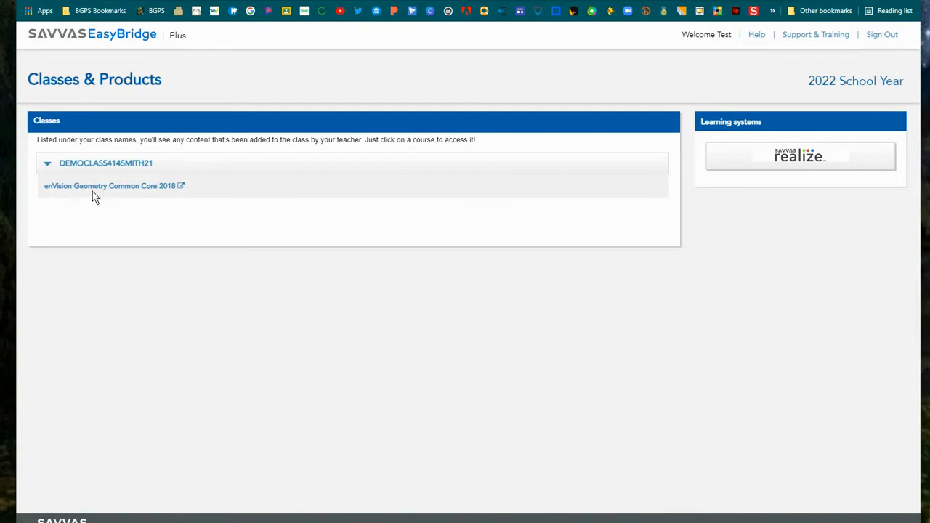
{"action": "mouse_move", "coordinate": [134, 192]}
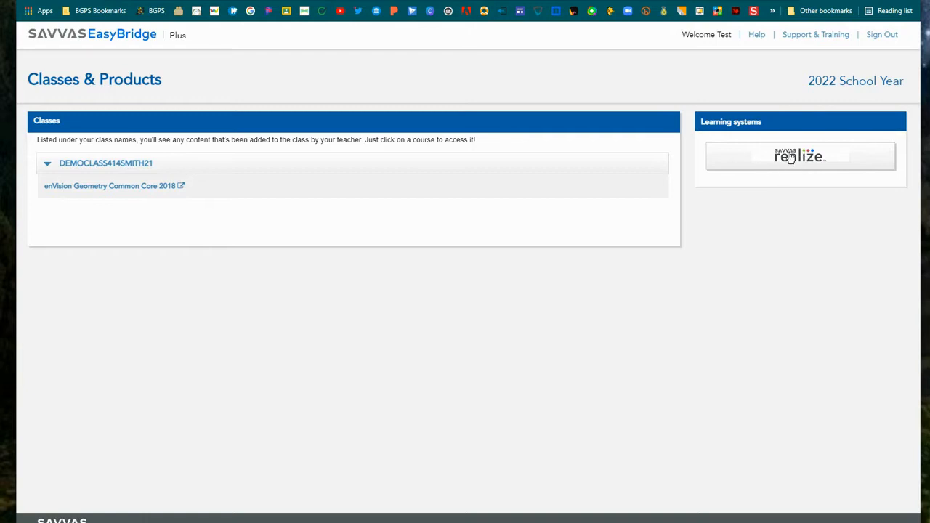
{"action": "mouse_move", "coordinate": [808, 159]}
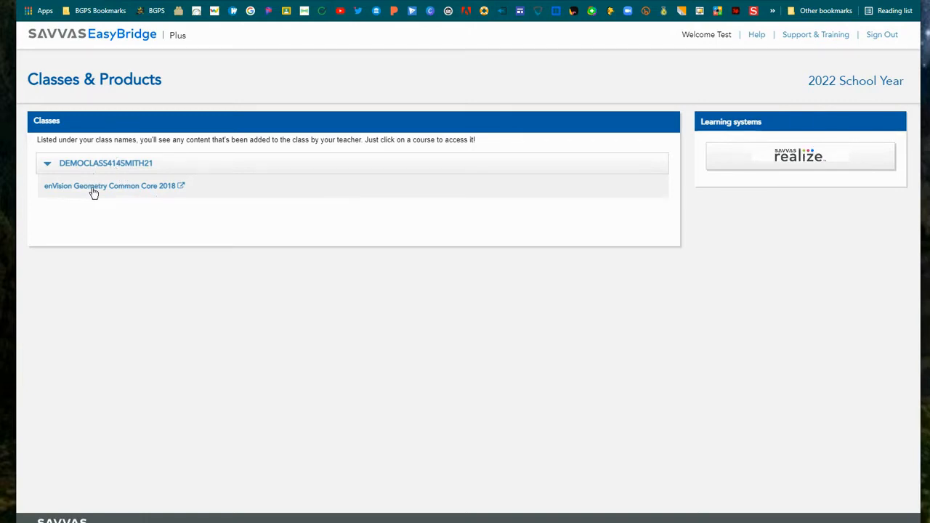
{"action": "mouse_move", "coordinate": [793, 157]}
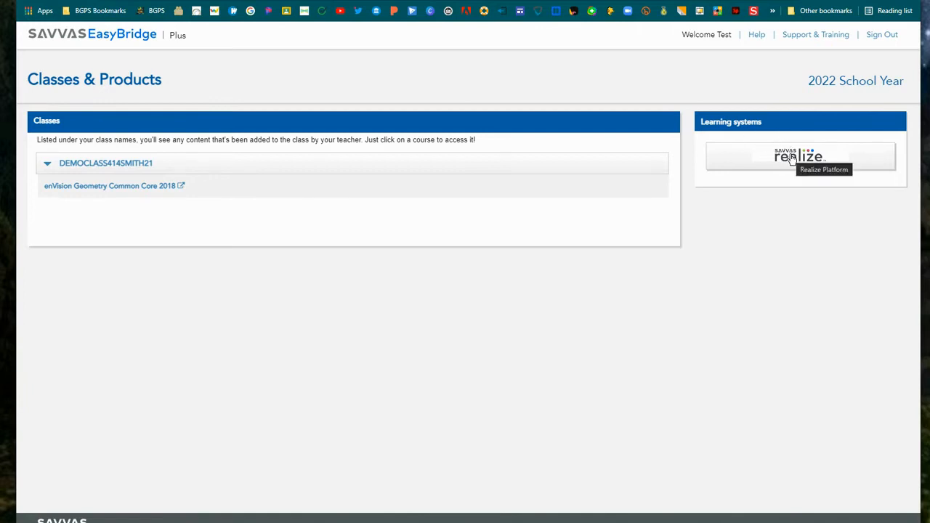
- Launch the Realize learning system from the Classes & Products page for the geometry class
{"action": "left_click", "coordinate": [800, 157]}
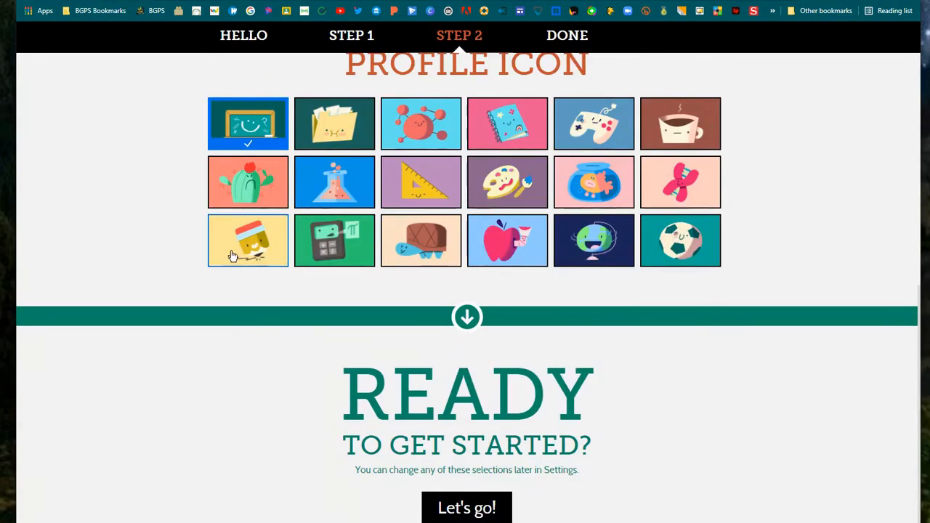
- Keep English, choose the paint-palette profile icon, and finish setup with Let's go to reach the home page
{"action": "scroll", "scroll_direction": "up", "scroll_amount": 3}
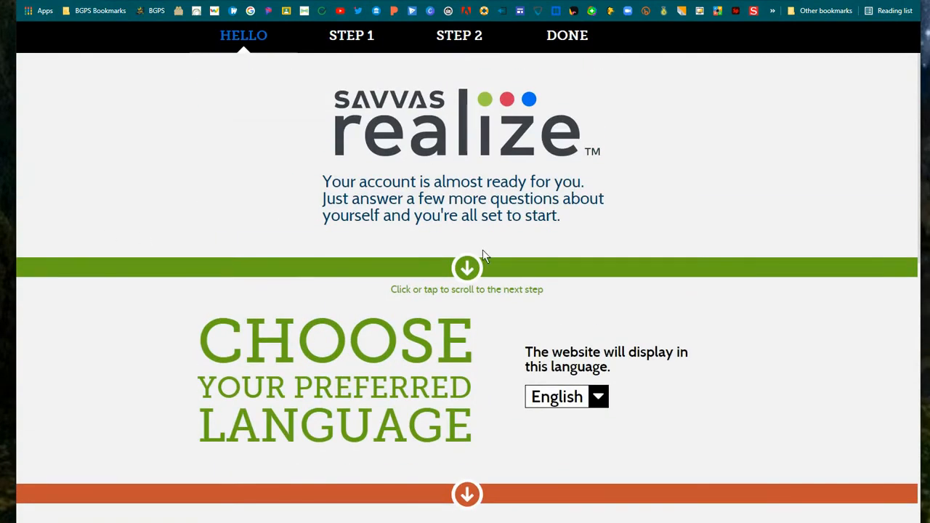
{"action": "left_click", "coordinate": [466, 267]}
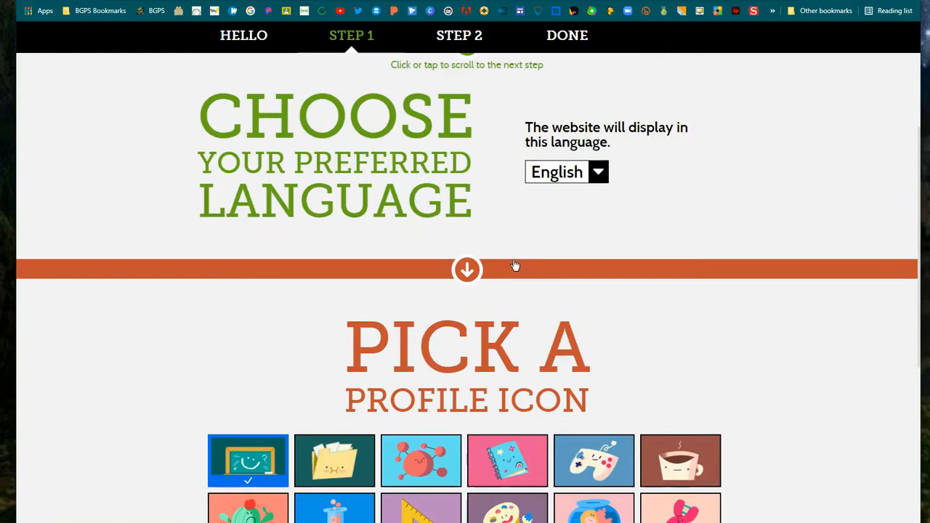
{"action": "scroll", "scroll_direction": "down", "scroll_amount": 3}
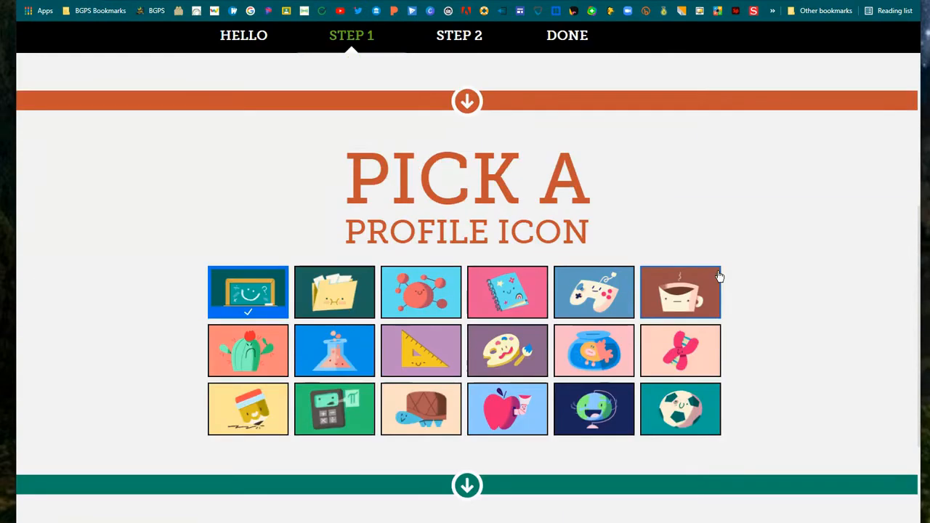
{"action": "scroll", "scroll_direction": "down", "scroll_amount": 3}
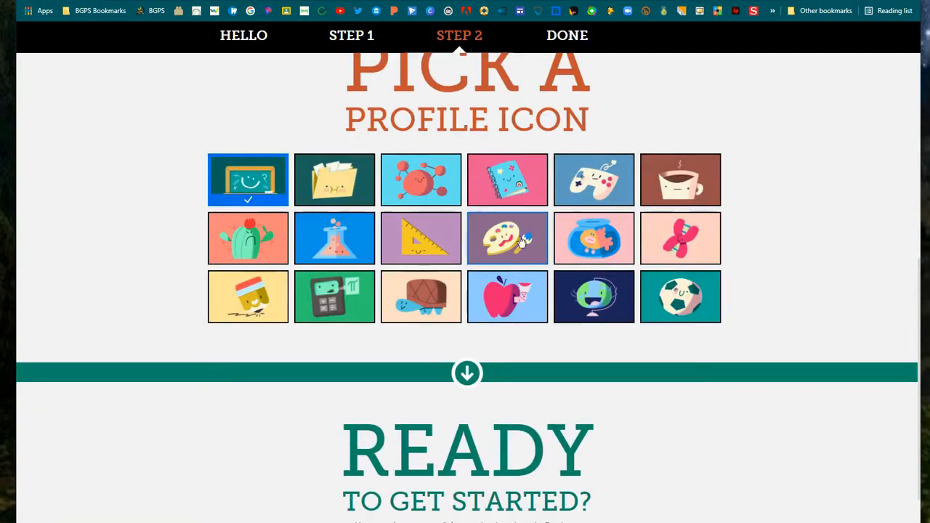
{"action": "left_click", "coordinate": [508, 238]}
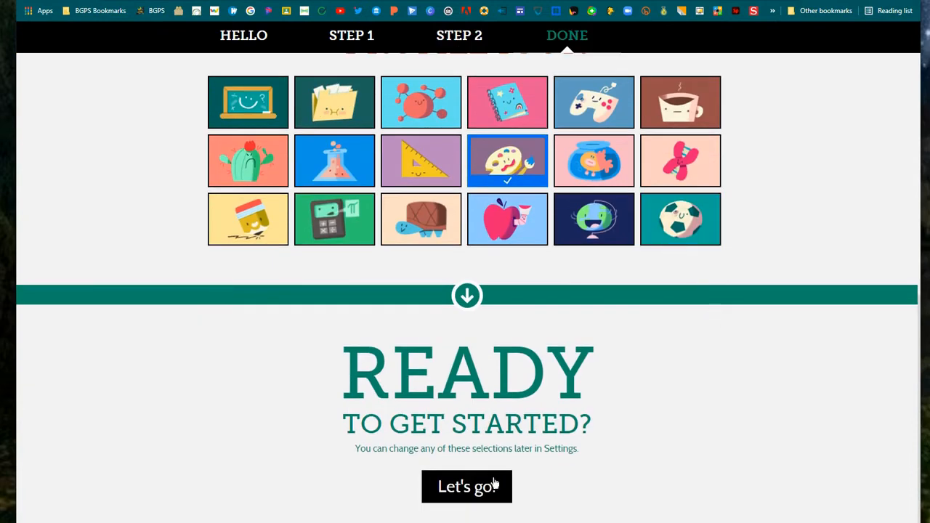
{"action": "left_click", "coordinate": [467, 485]}
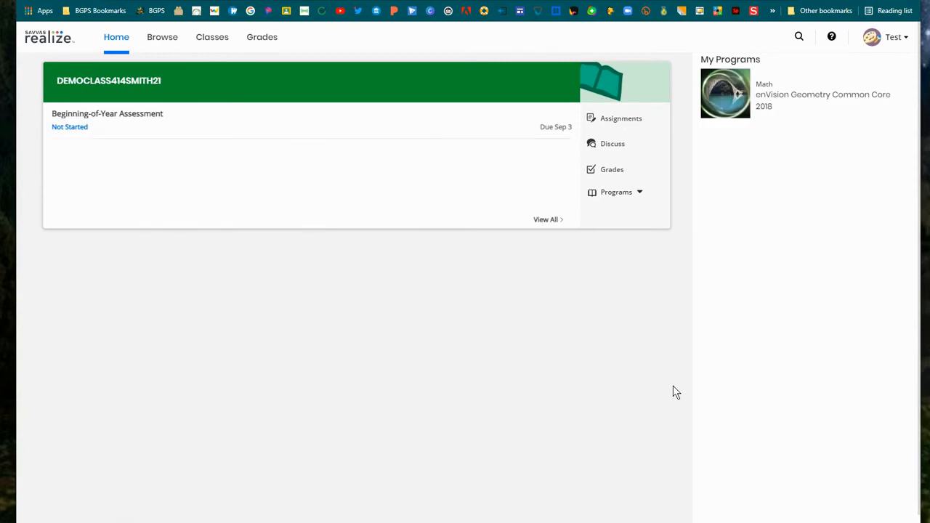
{"action": "mouse_move", "coordinate": [466, 260]}
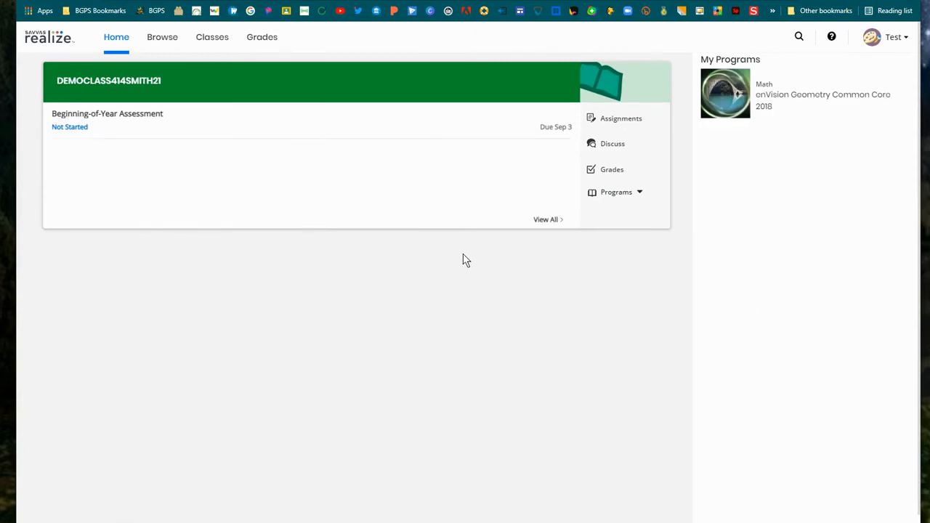
{"action": "mouse_move", "coordinate": [122, 128]}
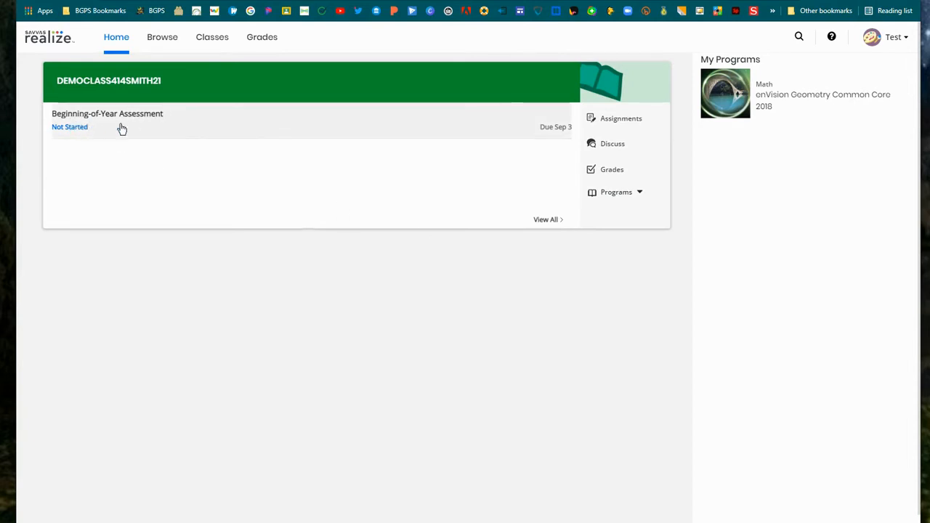
{"action": "mouse_move", "coordinate": [308, 123]}
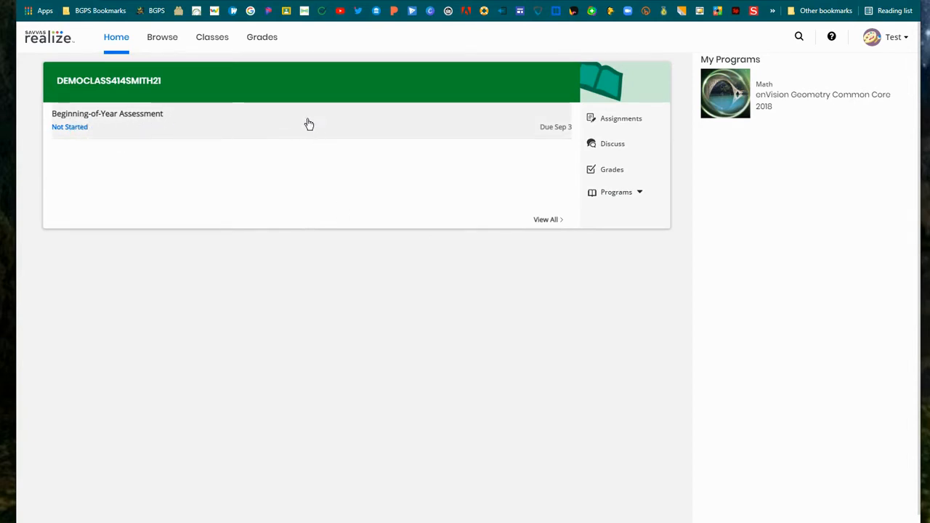
{"action": "mouse_move", "coordinate": [183, 53]}
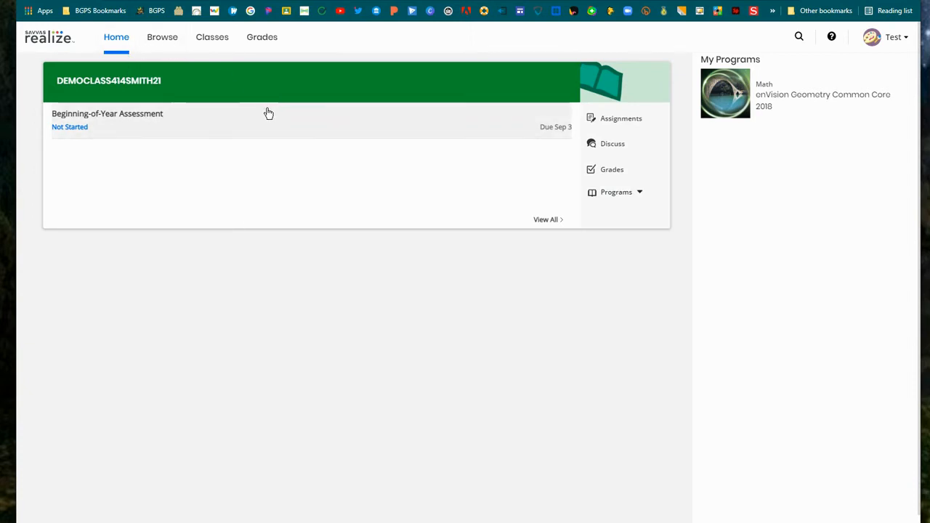
{"action": "mouse_move", "coordinate": [124, 128]}
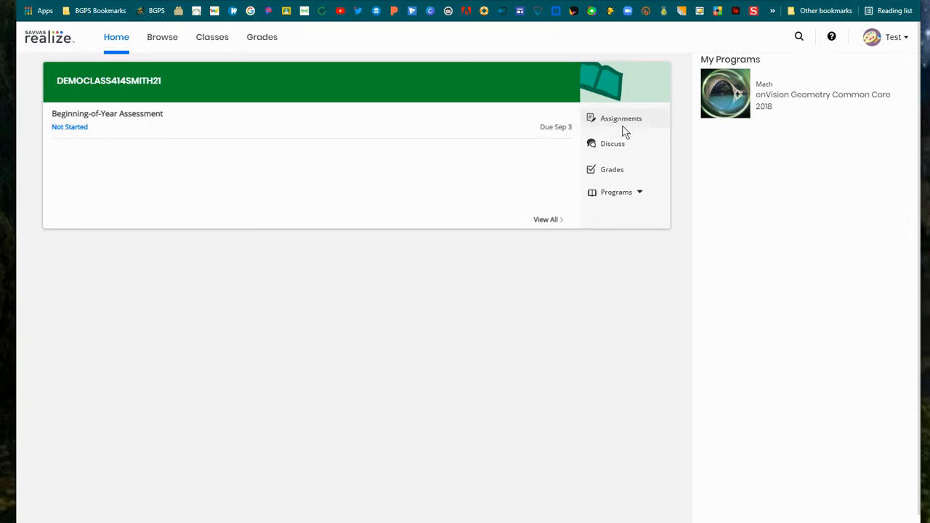
{"action": "mouse_move", "coordinate": [547, 219]}
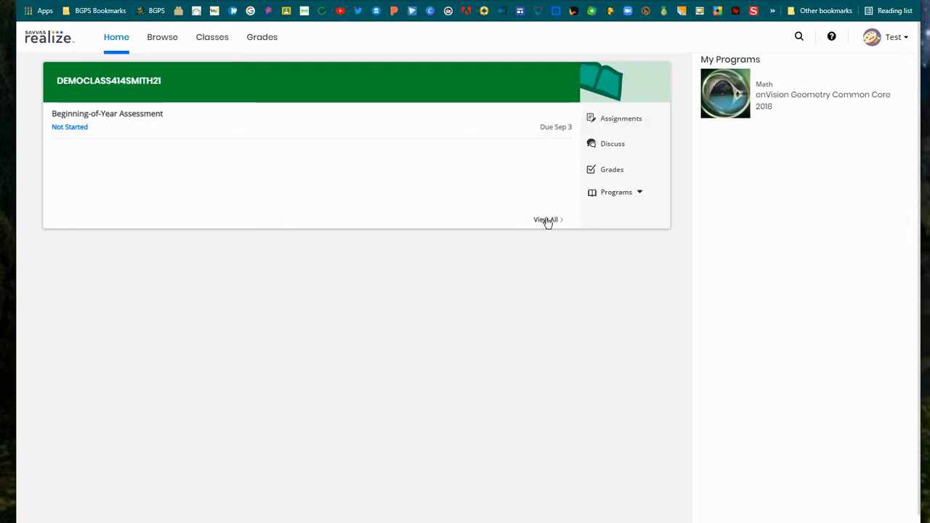
{"action": "left_click", "coordinate": [545, 219]}
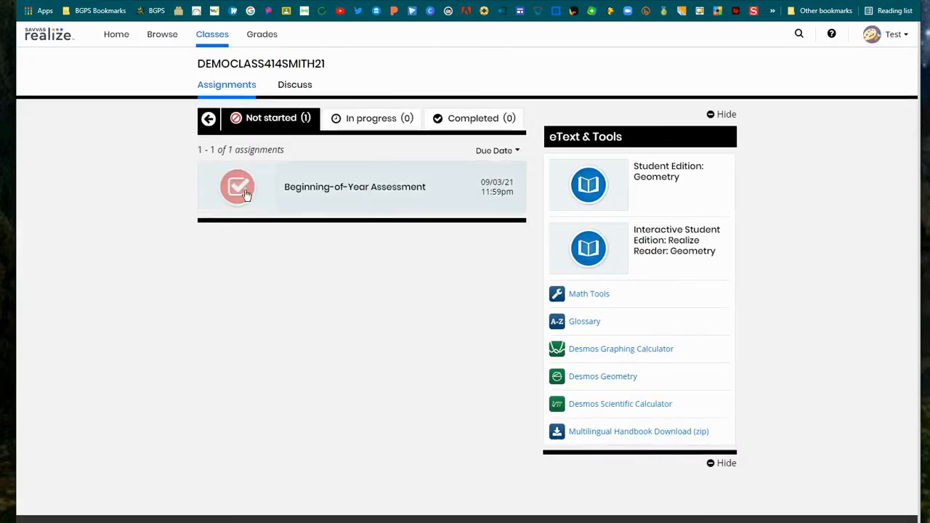
{"action": "mouse_move", "coordinate": [343, 250]}
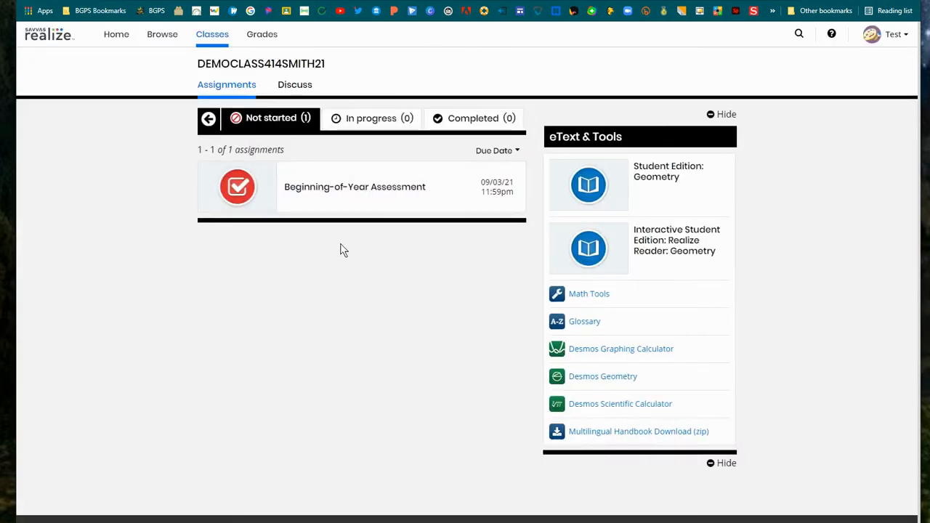
{"action": "mouse_move", "coordinate": [438, 255]}
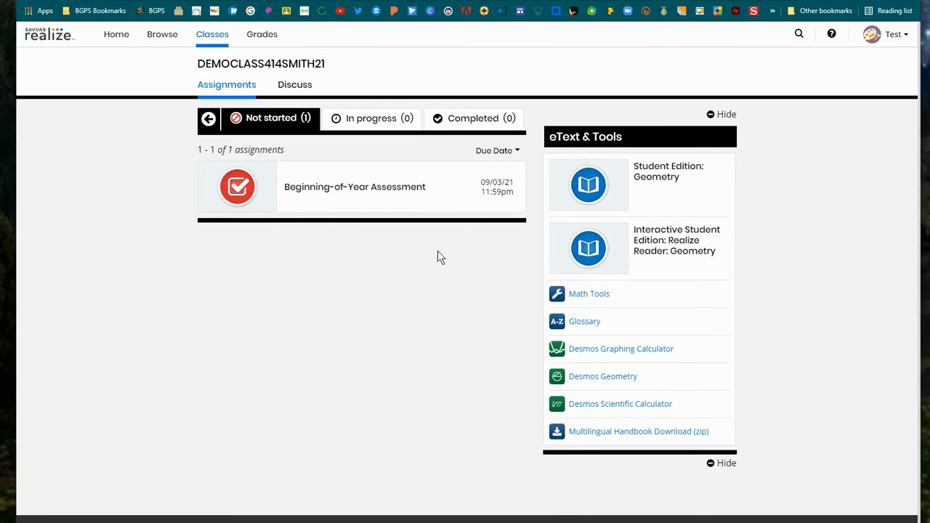
{"action": "mouse_move", "coordinate": [417, 262]}
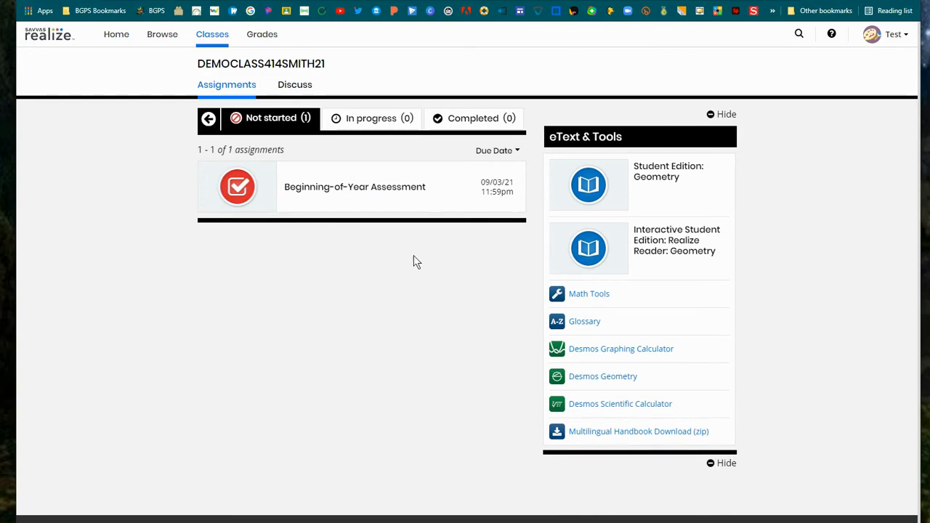
{"action": "mouse_move", "coordinate": [67, 154]}
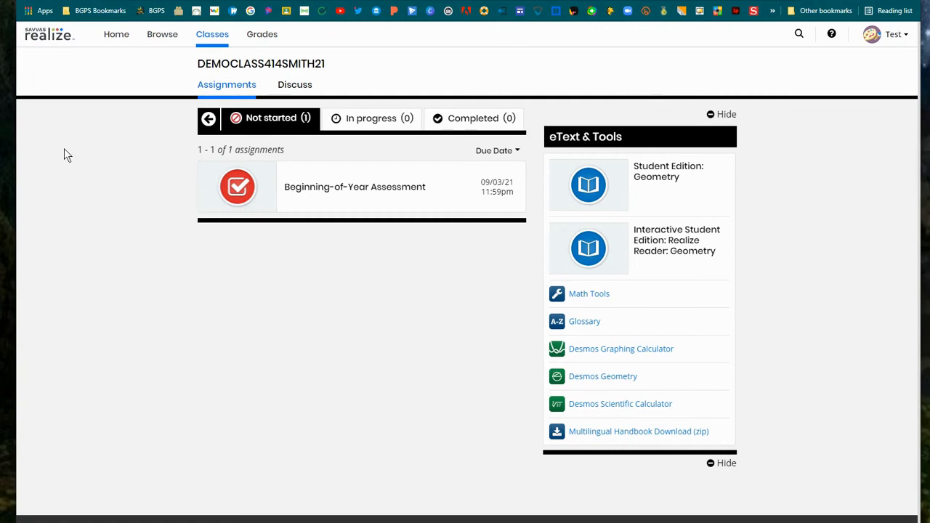
{"action": "mouse_move", "coordinate": [163, 35]}
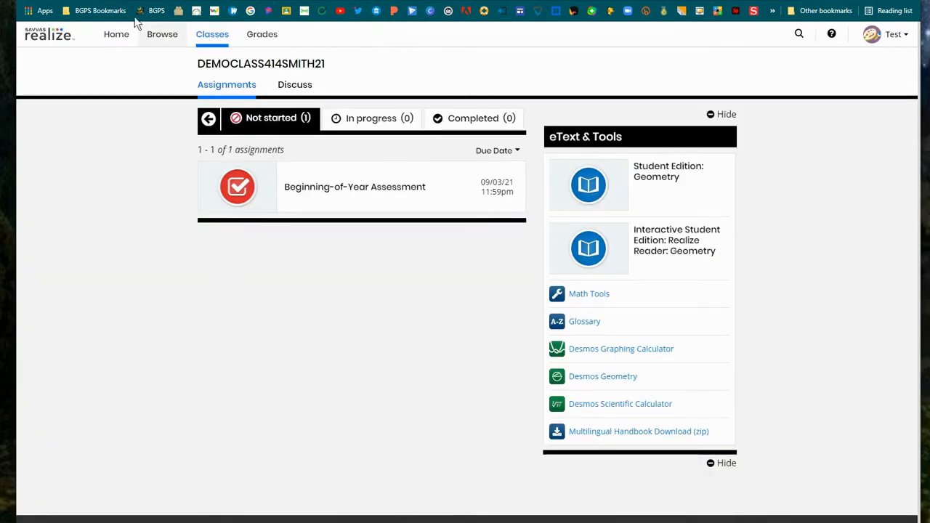
{"action": "left_click", "coordinate": [116, 35]}
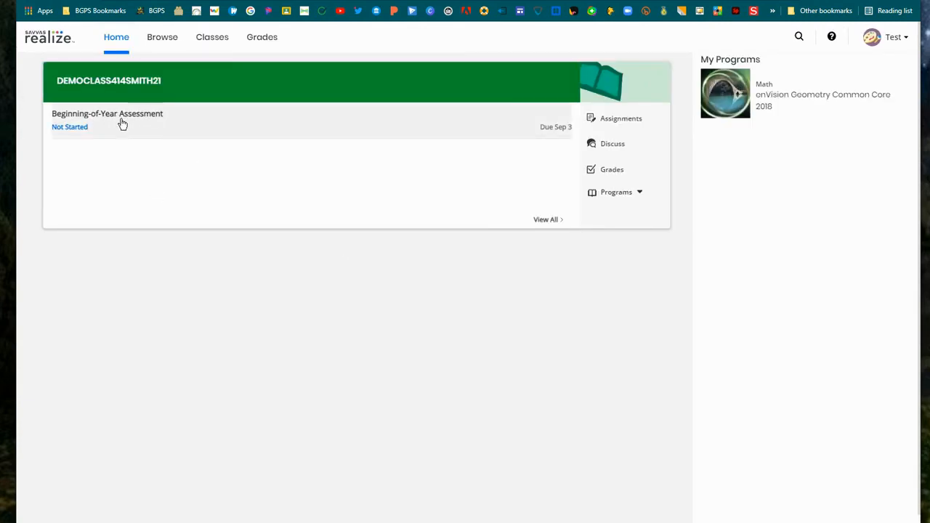
{"action": "mouse_move", "coordinate": [618, 120]}
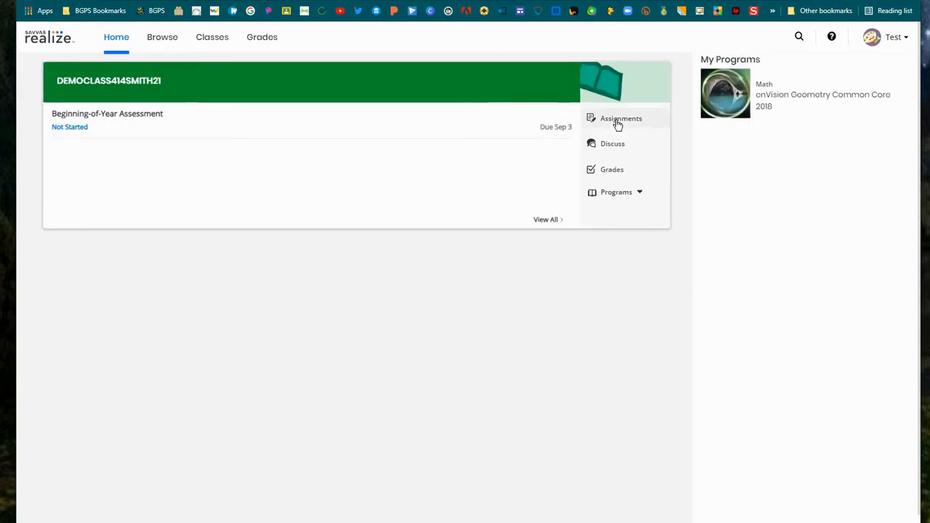
{"action": "left_click", "coordinate": [622, 119]}
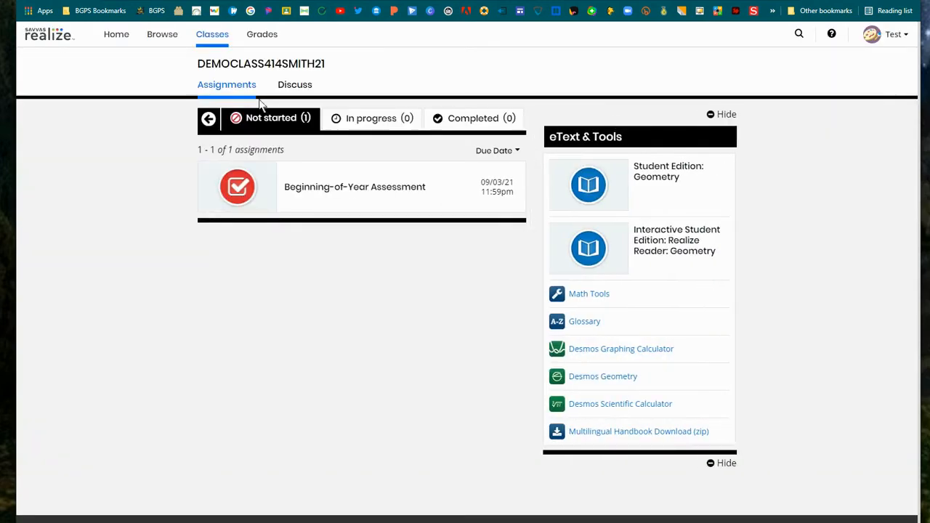
{"action": "left_click", "coordinate": [117, 35]}
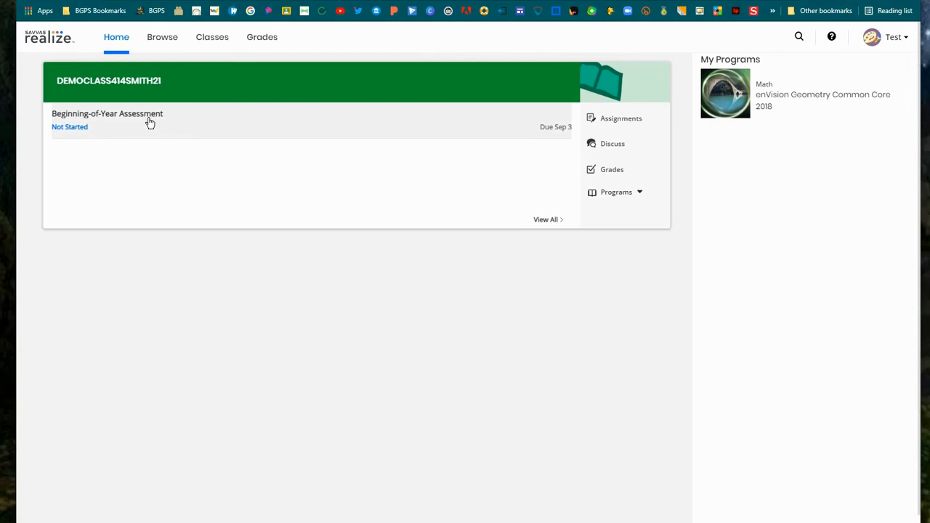
{"action": "left_click", "coordinate": [107, 114]}
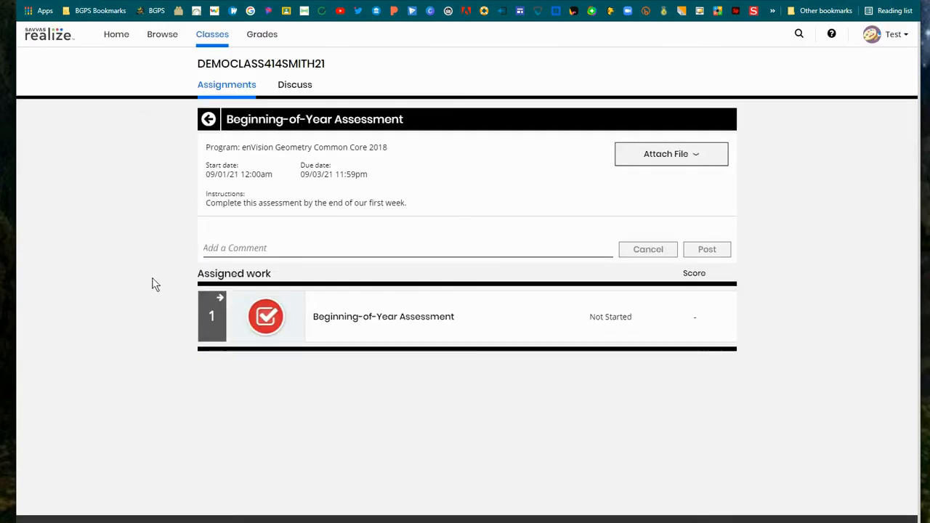
{"action": "mouse_move", "coordinate": [378, 317]}
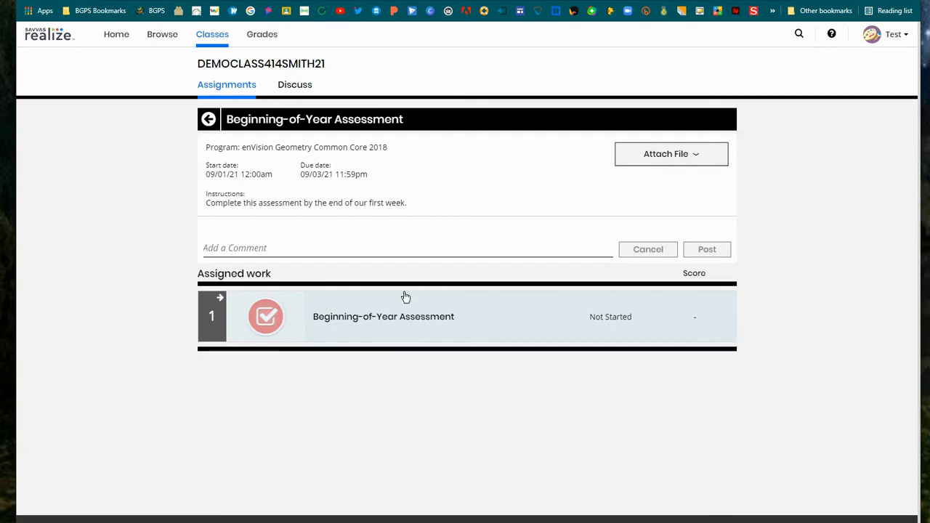
{"action": "mouse_move", "coordinate": [387, 323]}
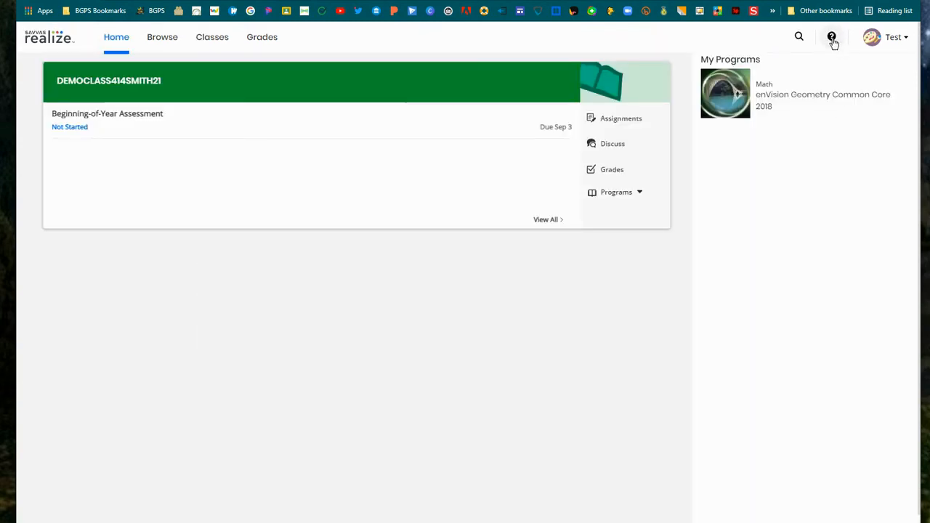
{"action": "left_click", "coordinate": [832, 37]}
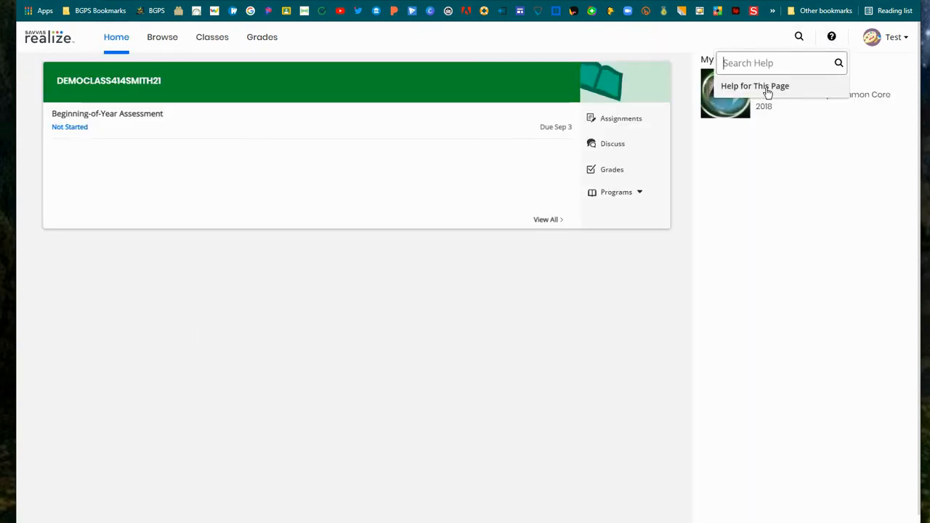
{"action": "left_click", "coordinate": [755, 86]}
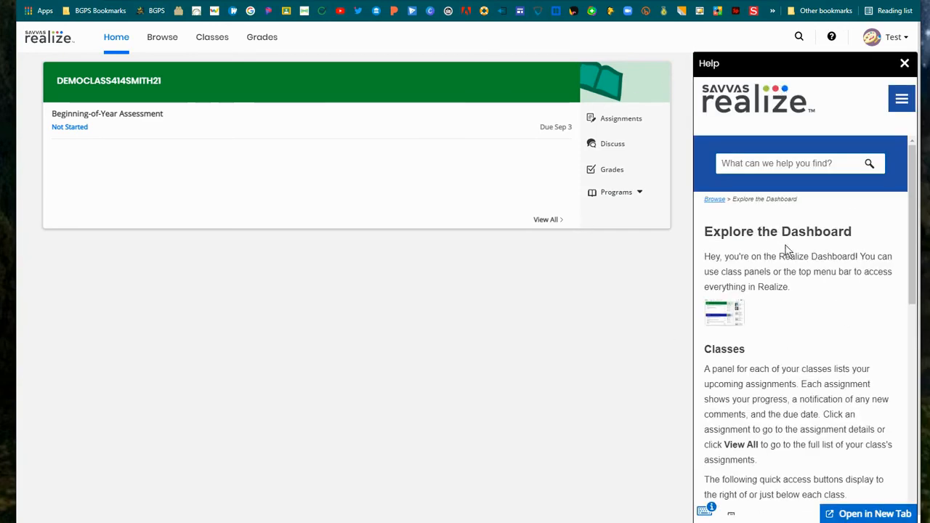
{"action": "scroll", "scroll_direction": "down", "scroll_amount": 3}
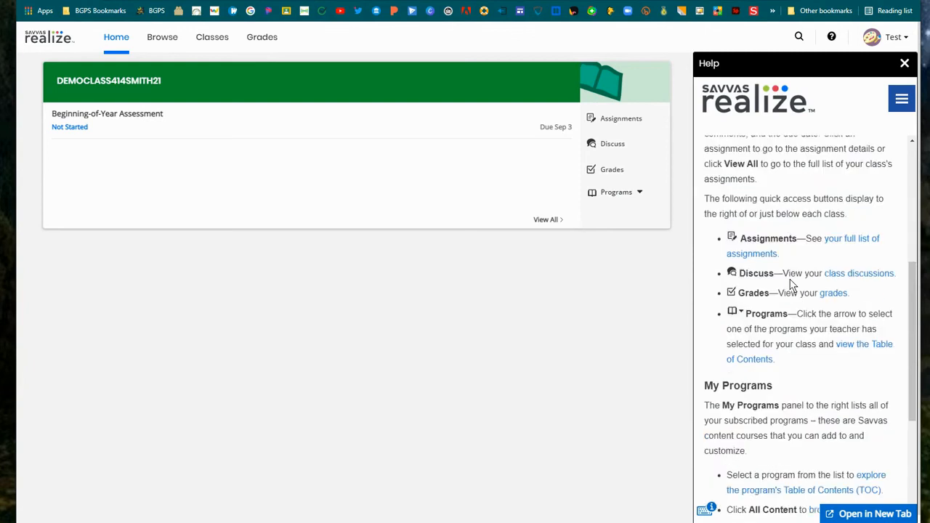
{"action": "scroll", "scroll_direction": "down", "scroll_amount": 3}
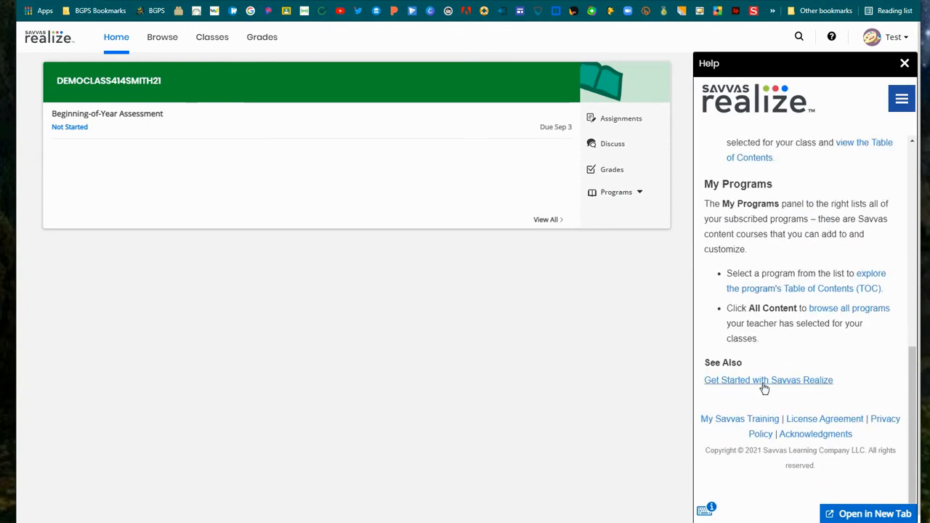
{"action": "left_click", "coordinate": [905, 64]}
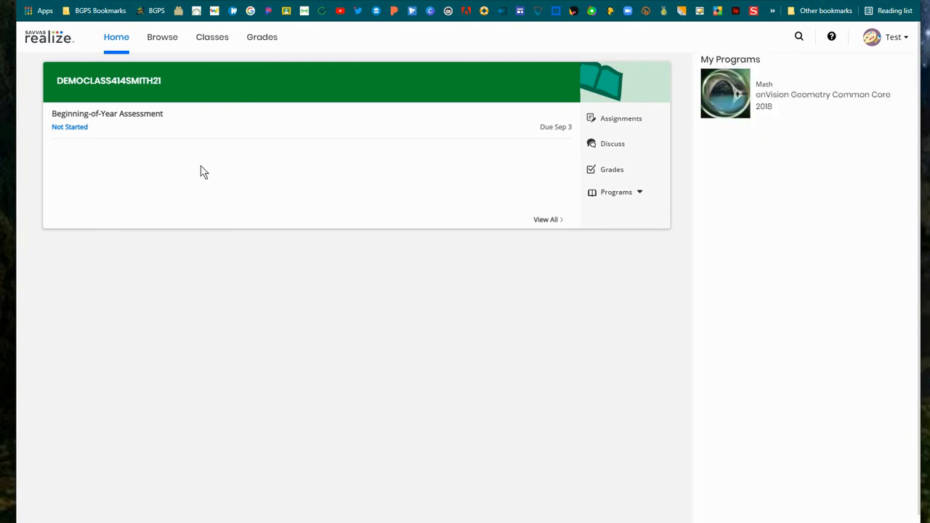